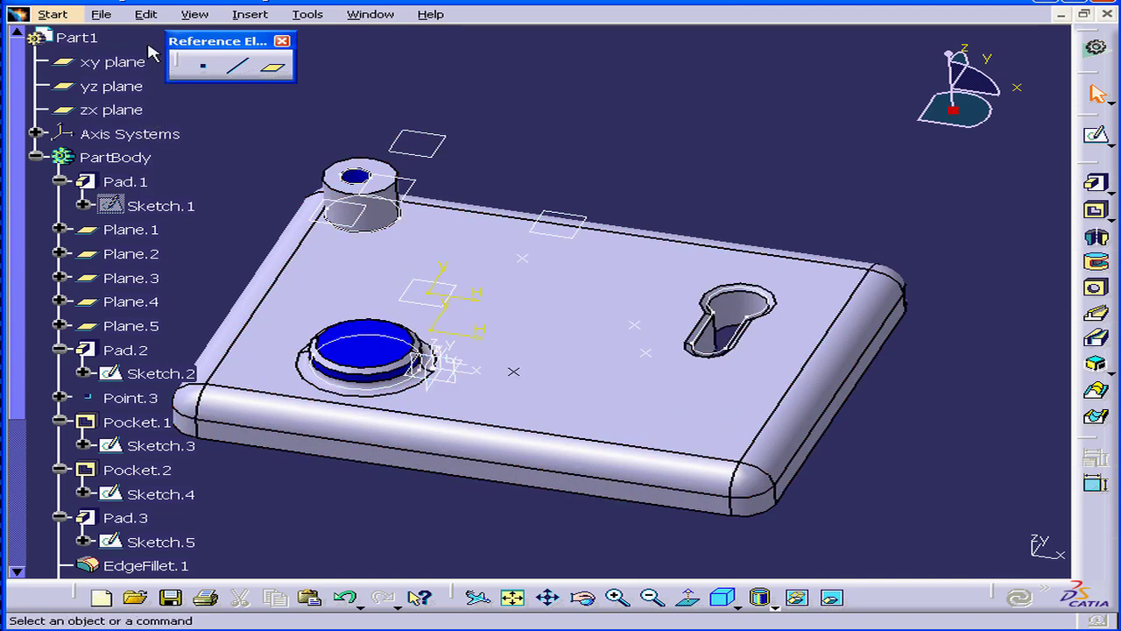
# Bring up the Search dialog from the Edit menu.
pyautogui.click(146, 14)
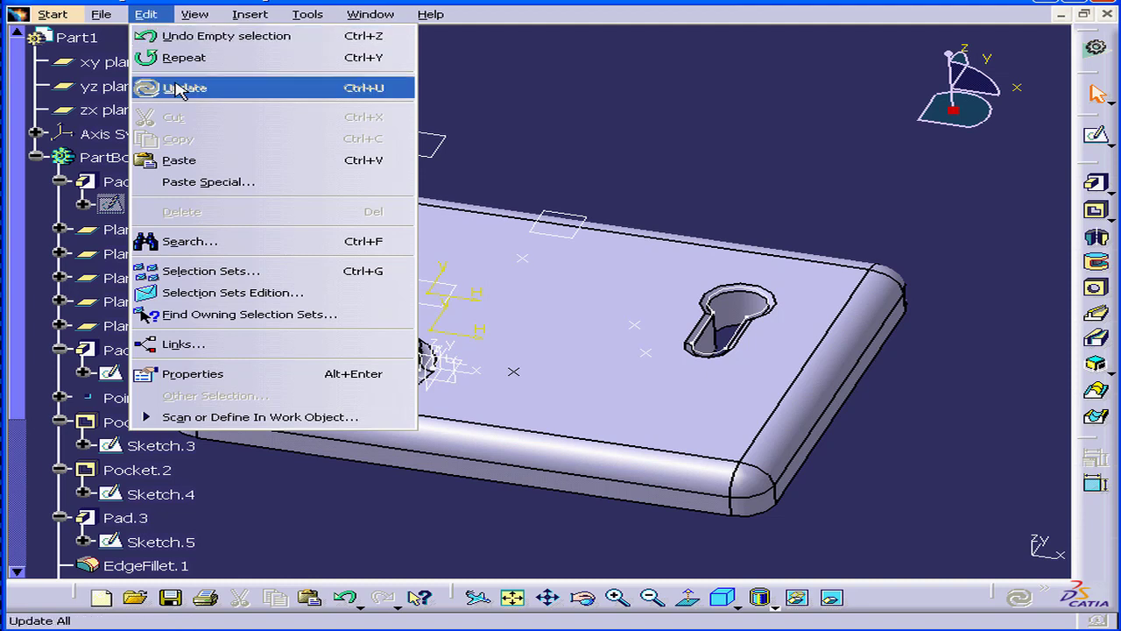
pyautogui.click(189, 242)
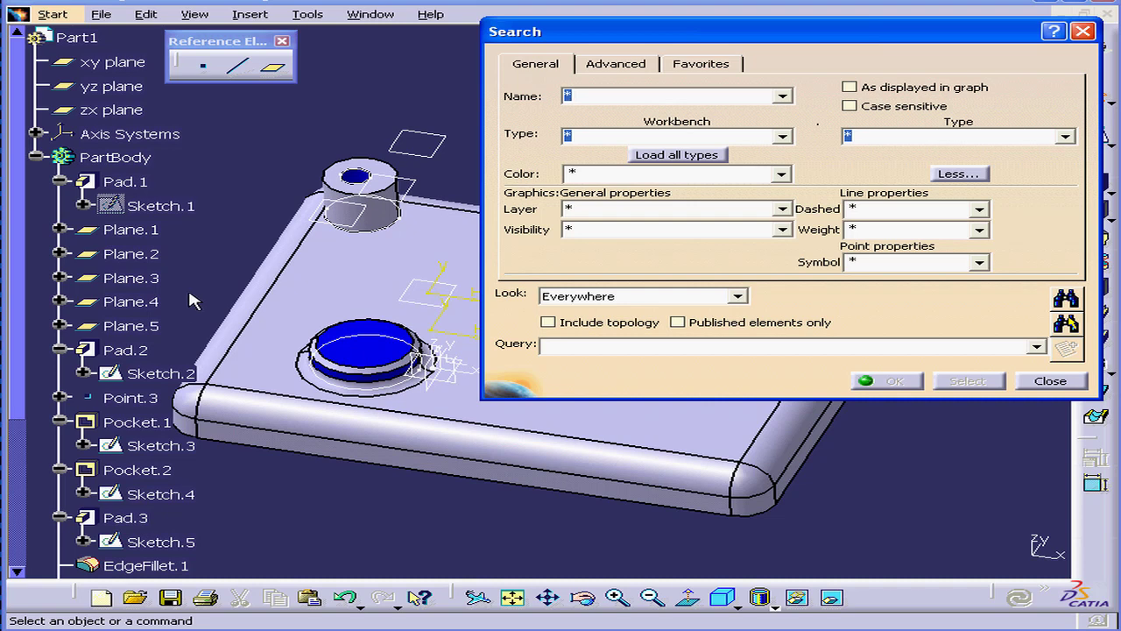
pyautogui.moveTo(687, 172)
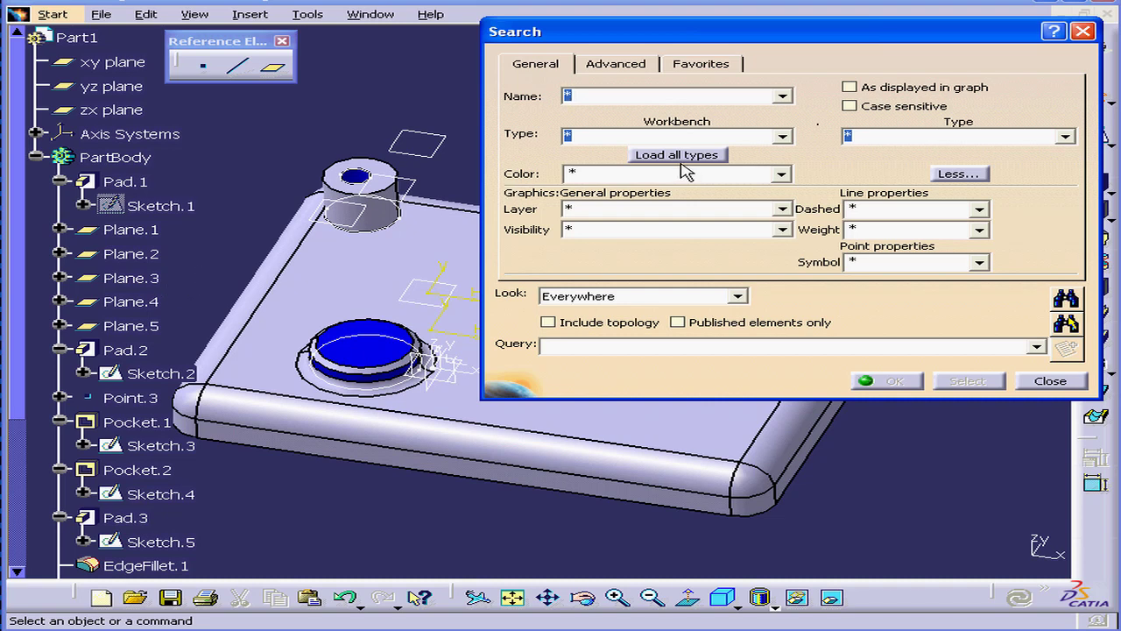
# Set the Search type to Plane by picking a plane in the model.
pyautogui.click(1063, 137)
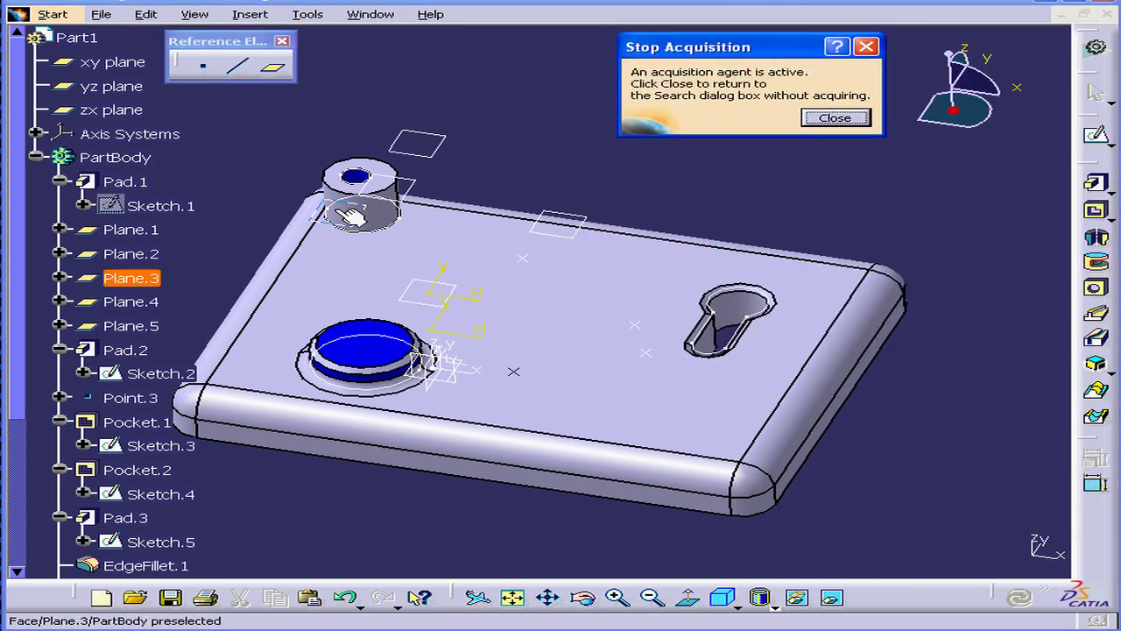
pyautogui.click(833, 117)
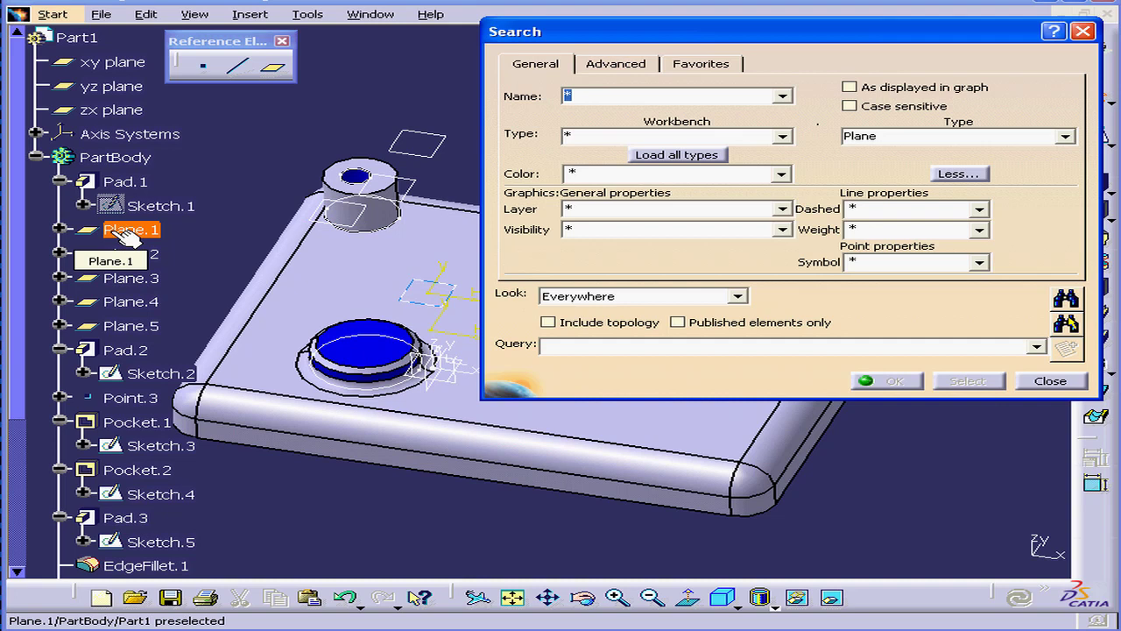
pyautogui.click(126, 180)
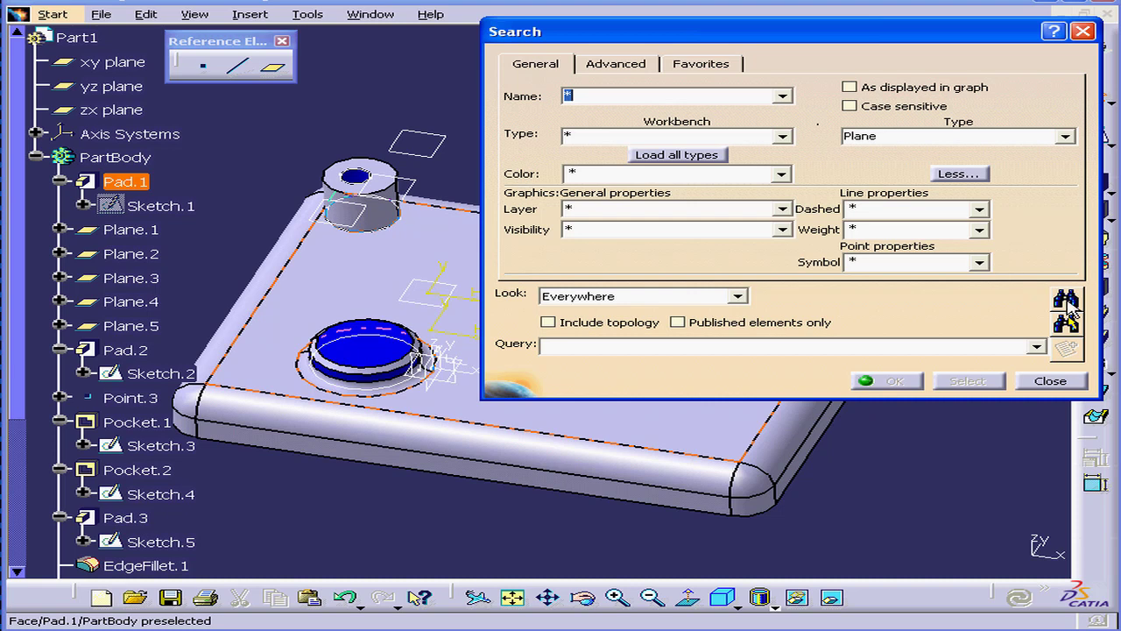
pyautogui.moveTo(1066, 325)
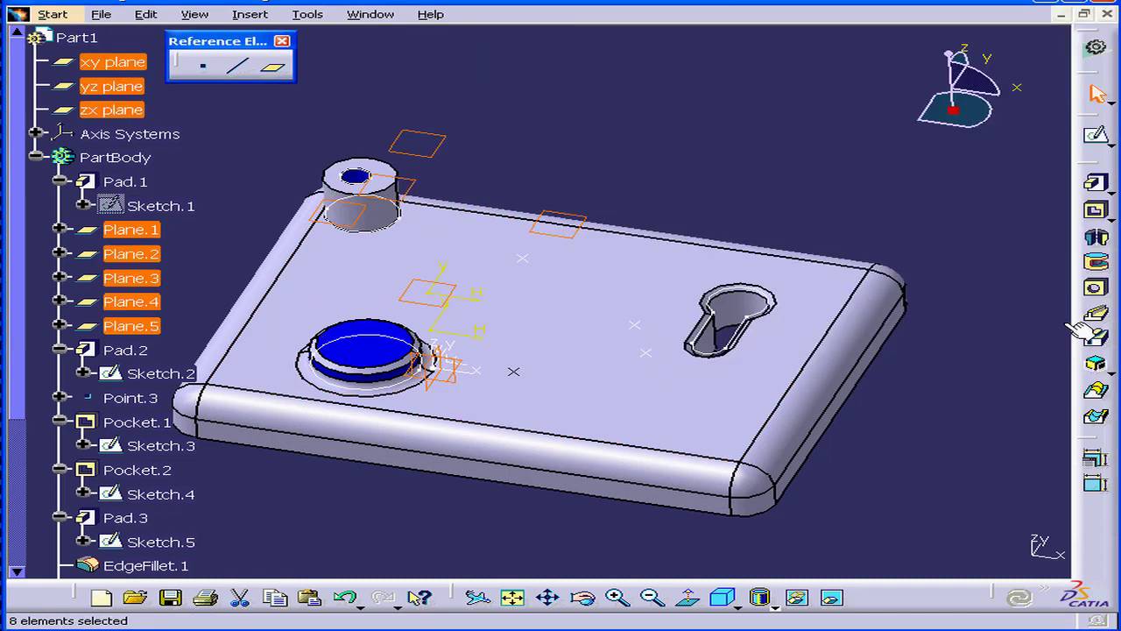
pyautogui.moveTo(132, 324)
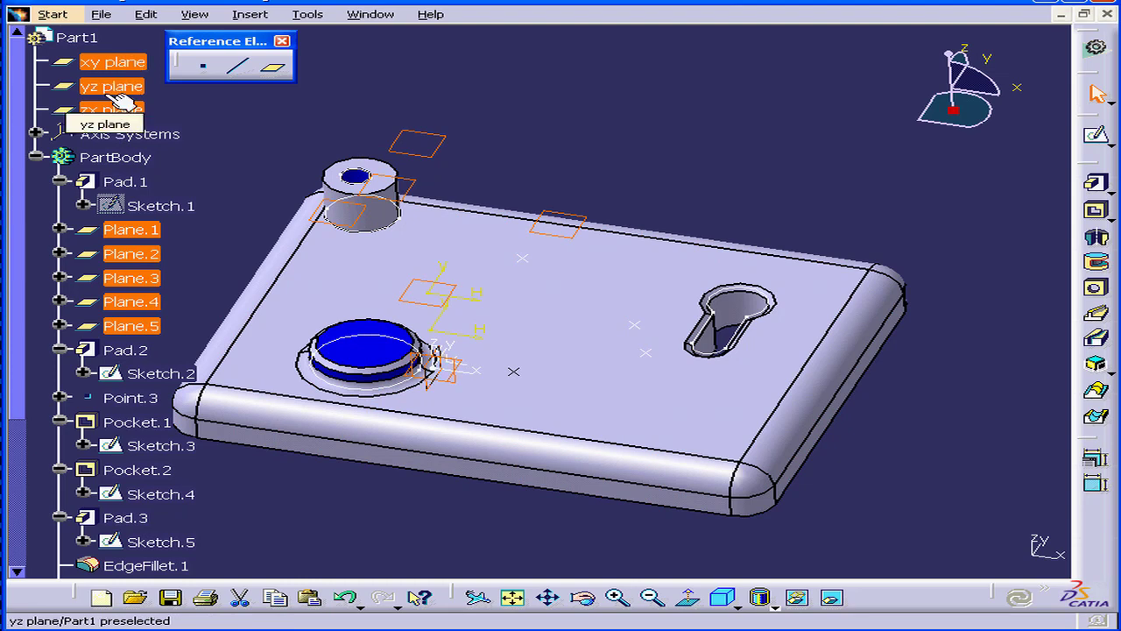
pyautogui.moveTo(799, 599)
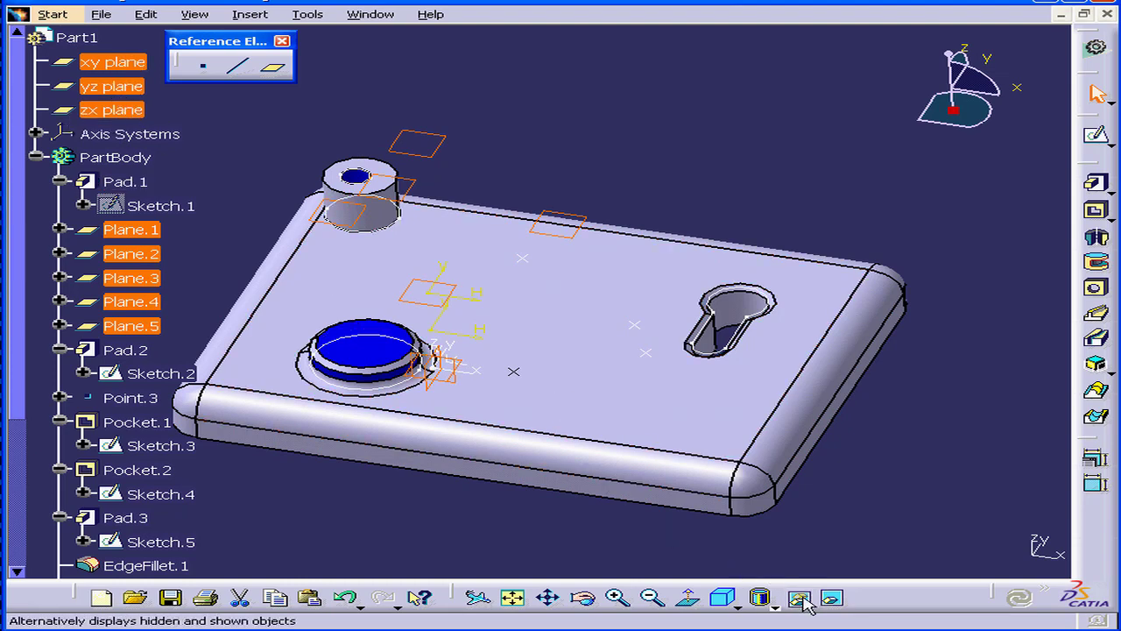
pyautogui.moveTo(798, 599)
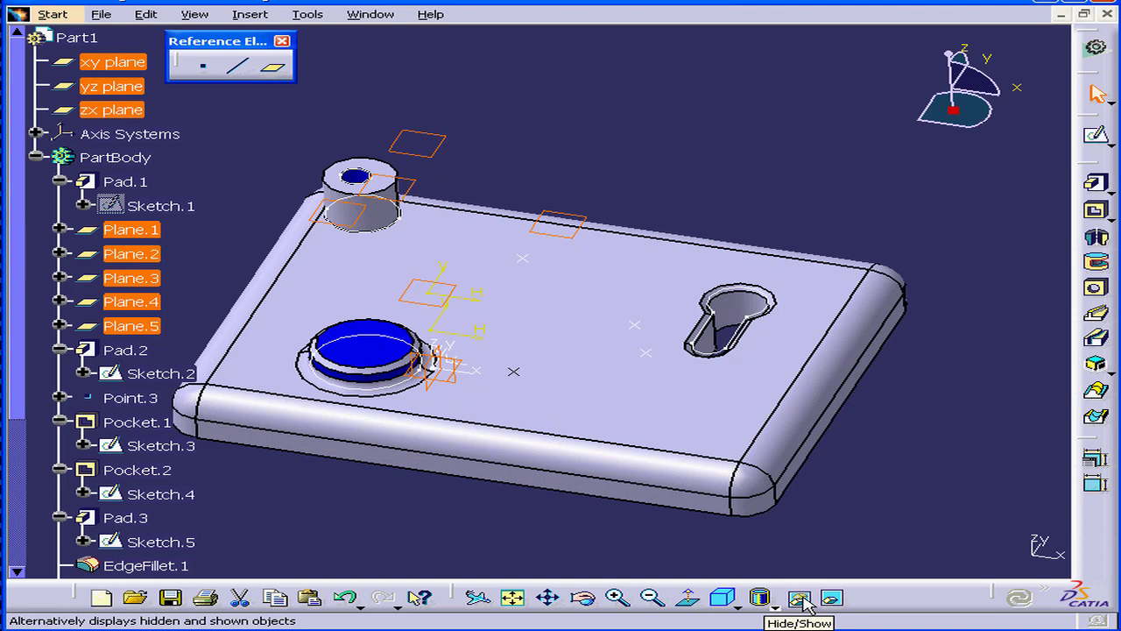
pyautogui.click(798, 599)
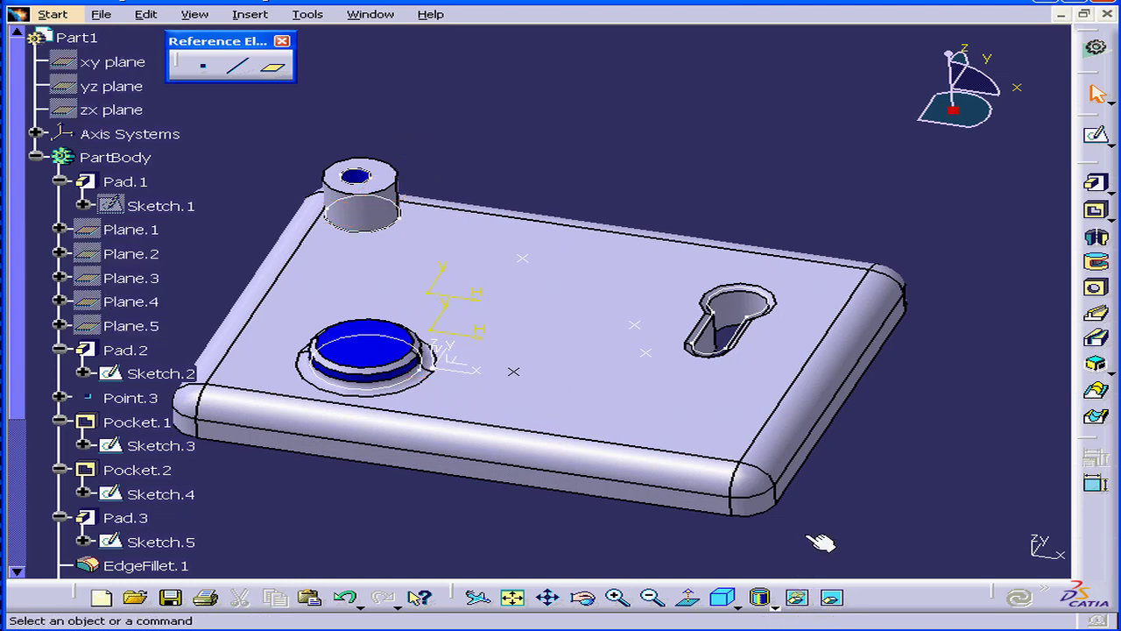
pyautogui.moveTo(131, 277)
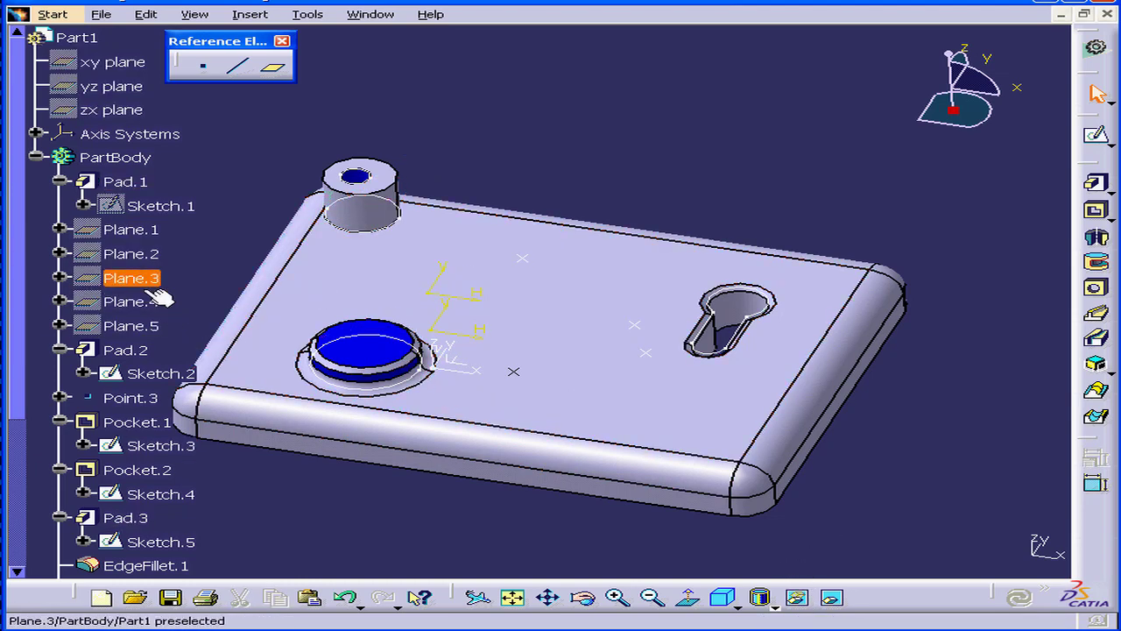
pyautogui.moveTo(133, 14)
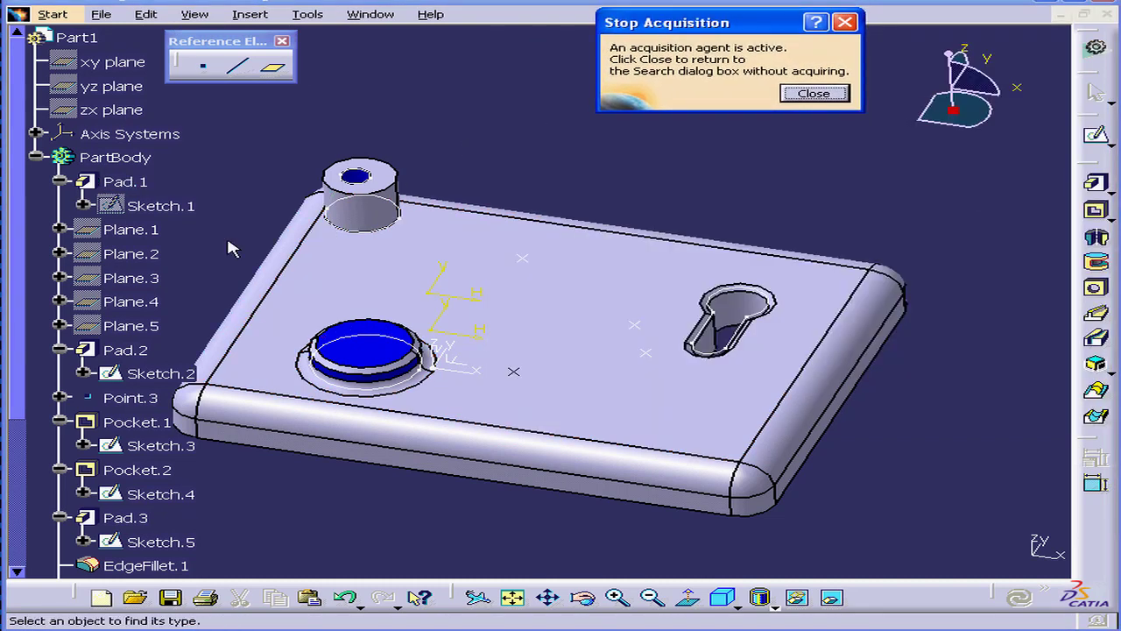
pyautogui.click(813, 93)
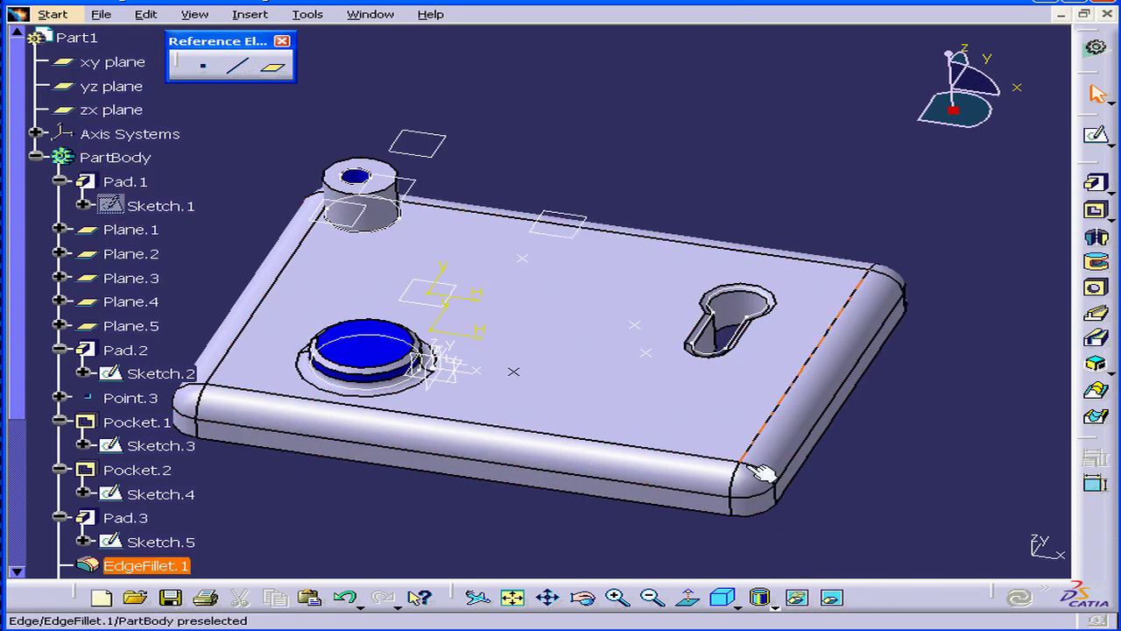
pyautogui.moveTo(609, 264)
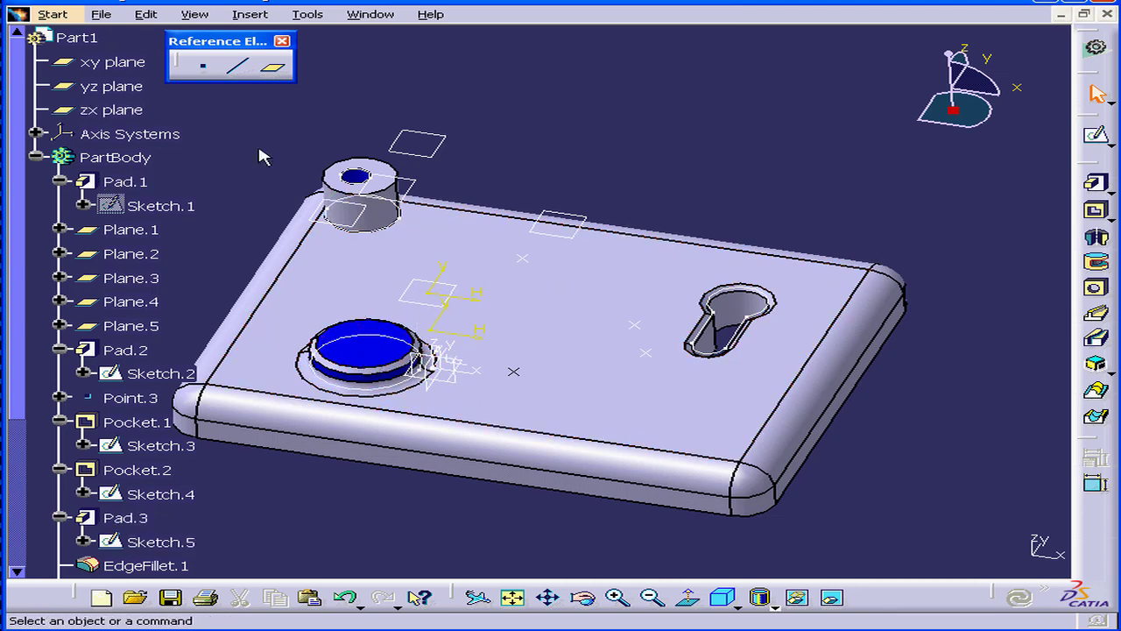
pyautogui.click(146, 14)
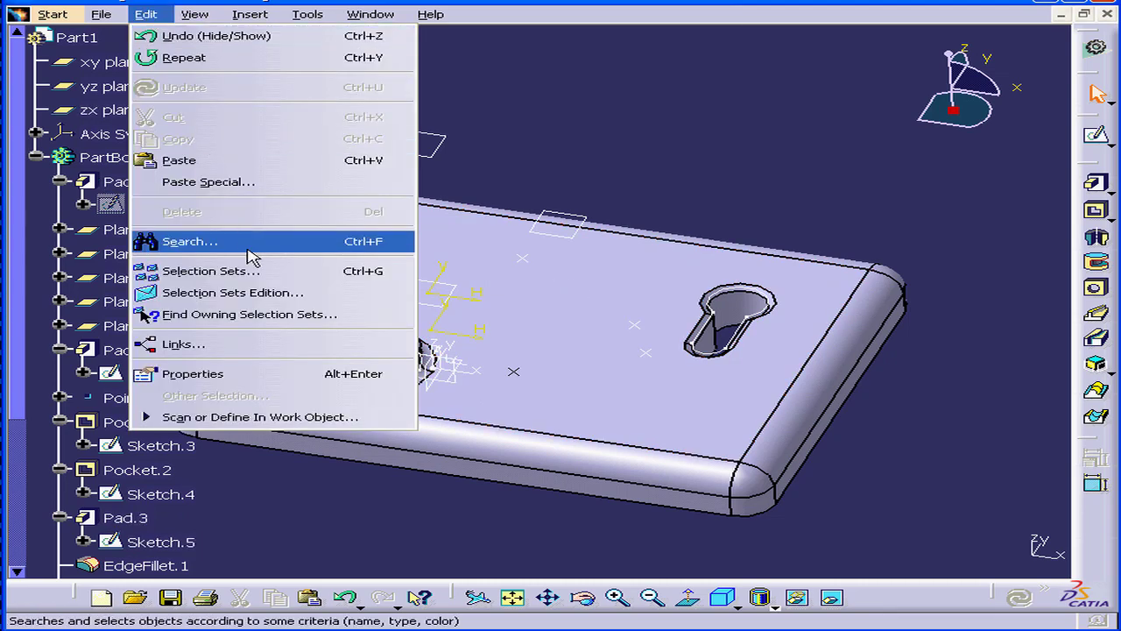
pyautogui.click(189, 241)
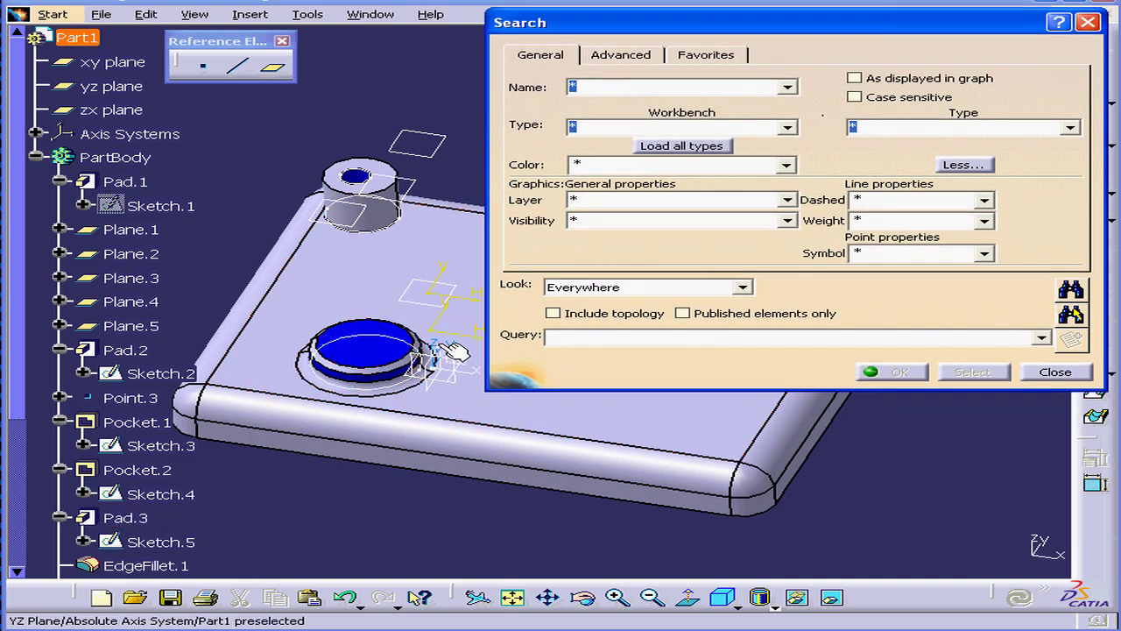
pyautogui.click(785, 165)
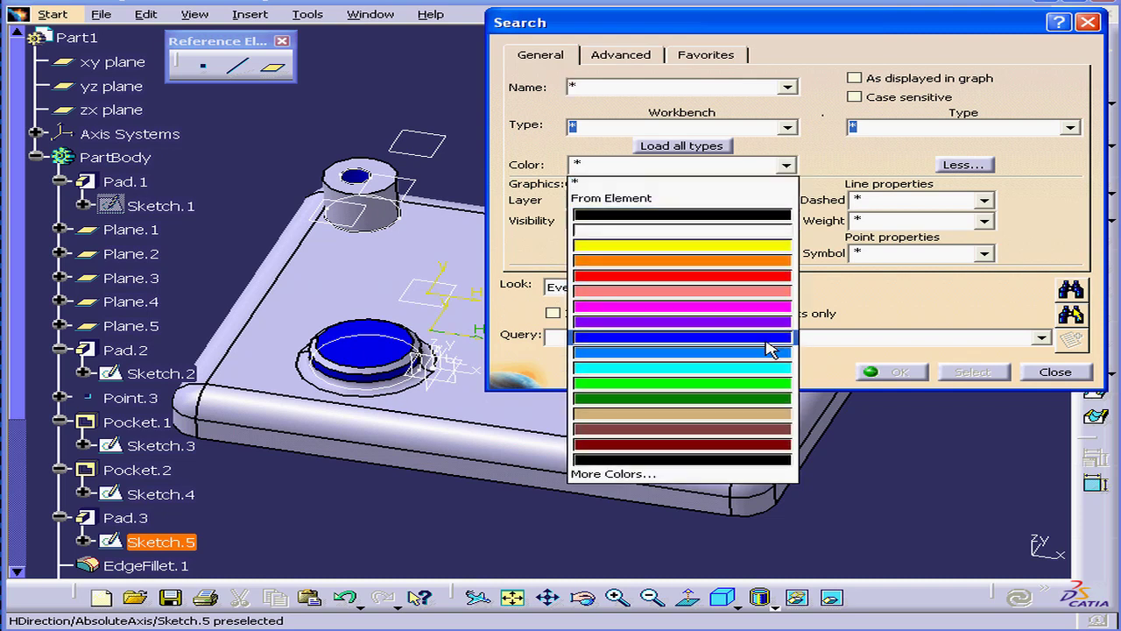
pyautogui.click(679, 336)
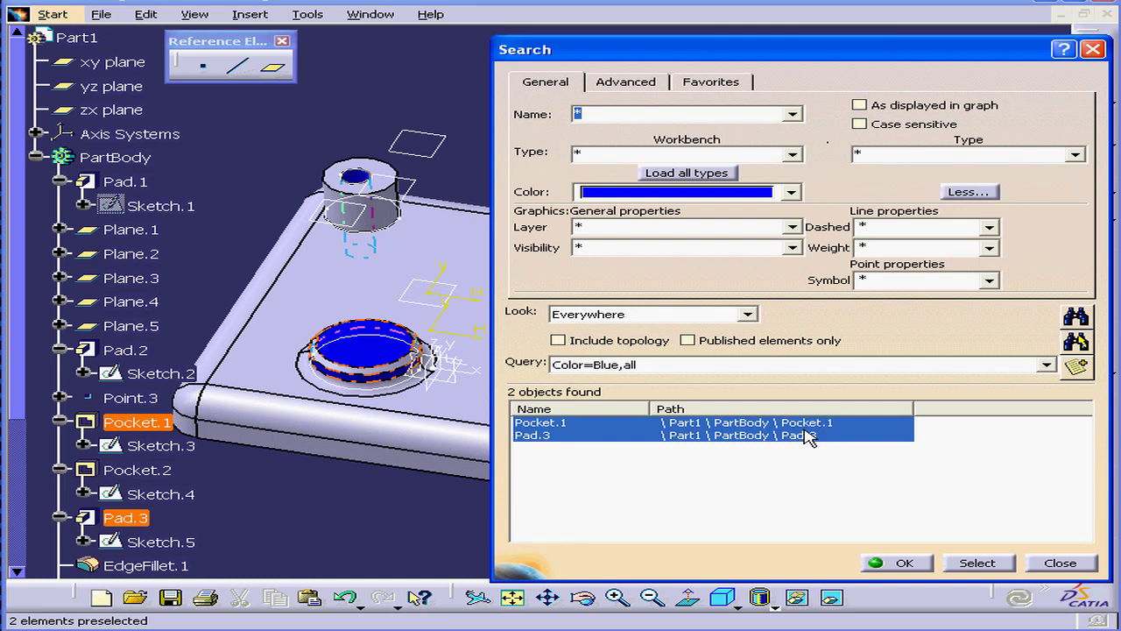
pyautogui.moveTo(809, 446)
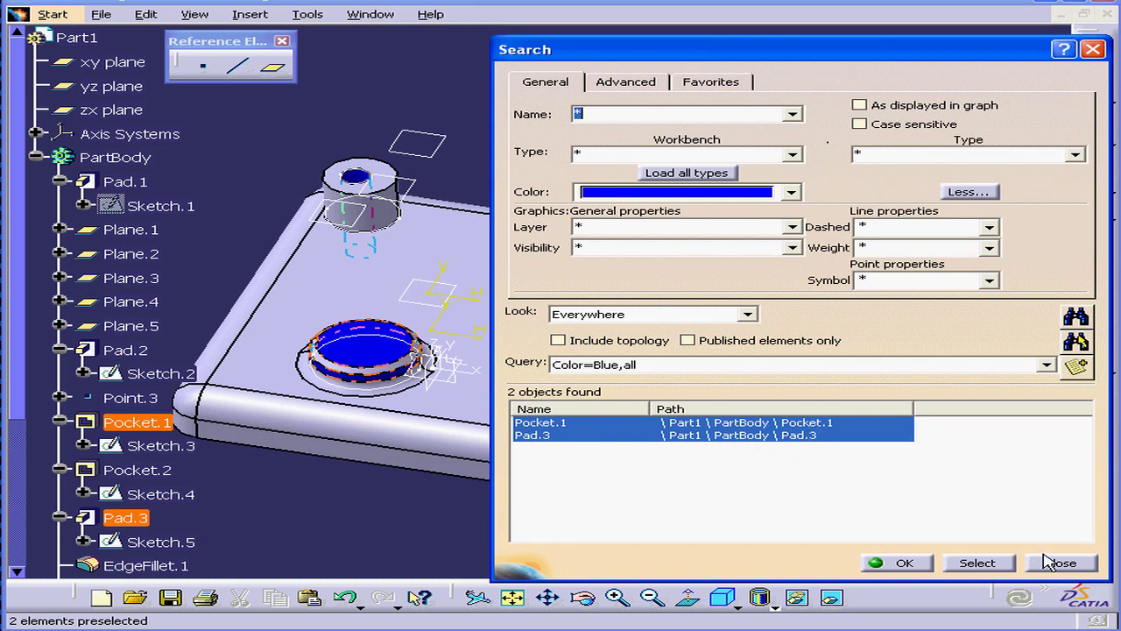
pyautogui.click(1058, 563)
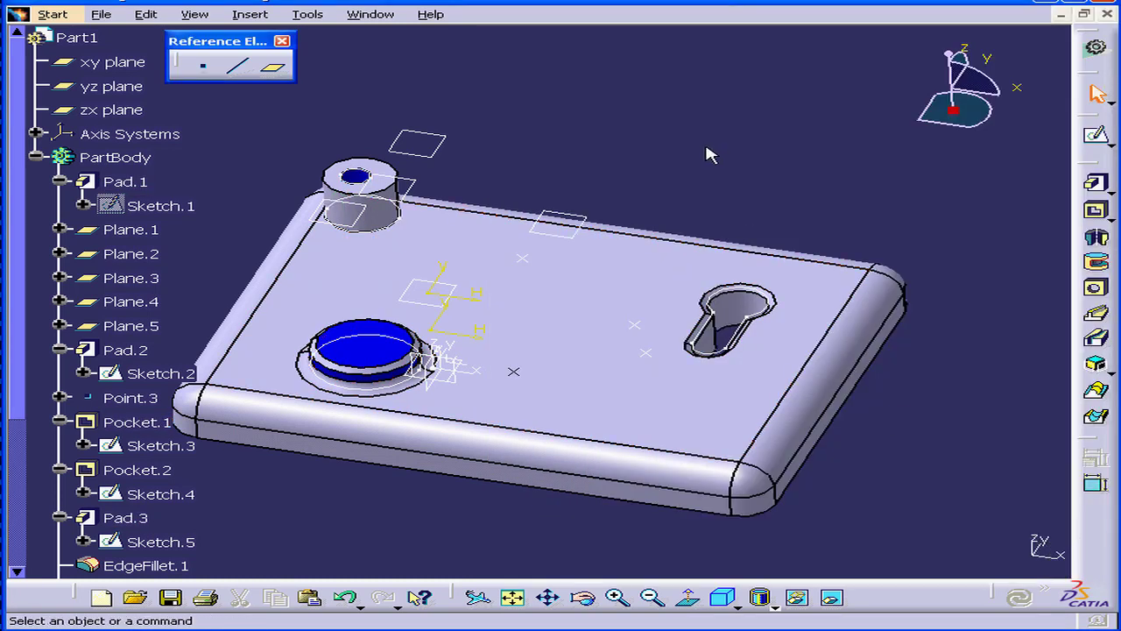
pyautogui.moveTo(630, 350)
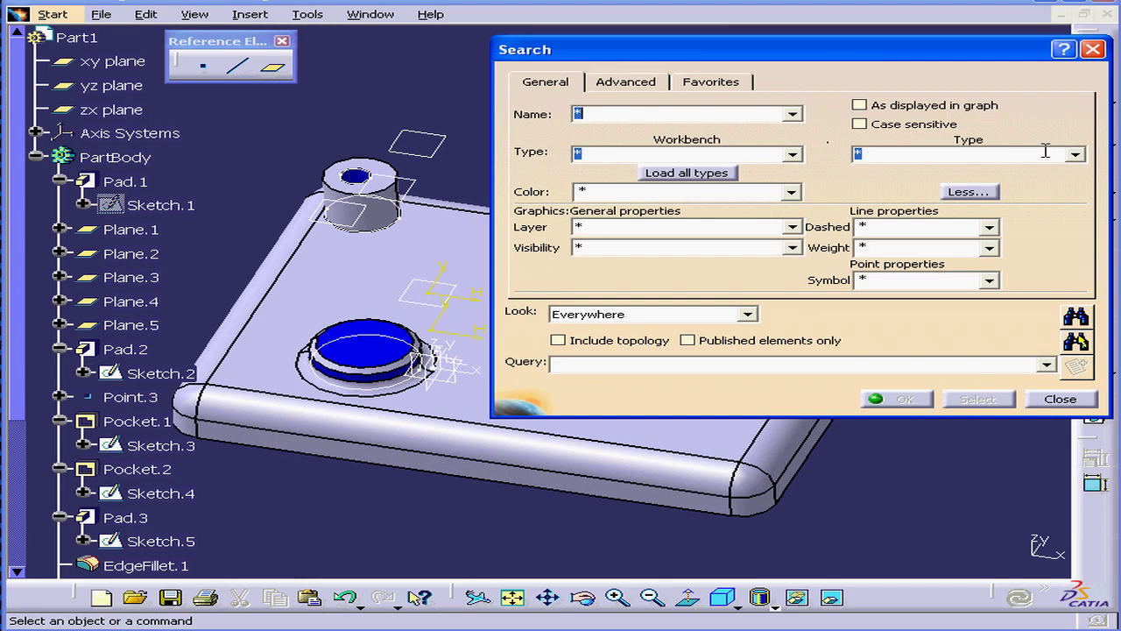
# Take the search type from Point.3 and run the search, listing 17 points.
pyautogui.click(1073, 154)
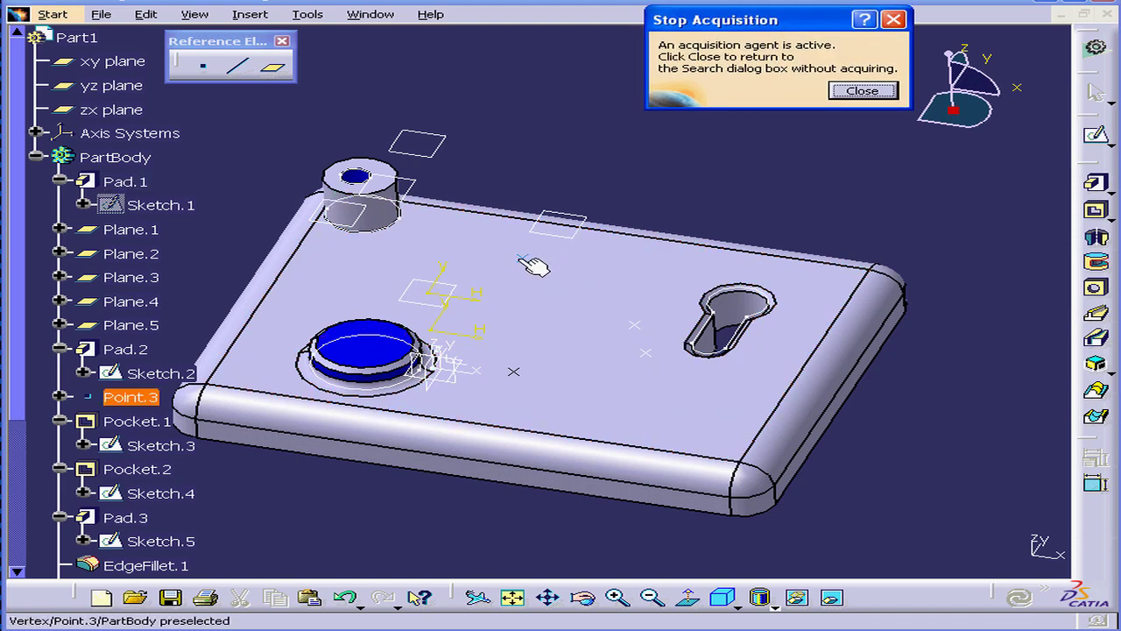
pyautogui.click(862, 92)
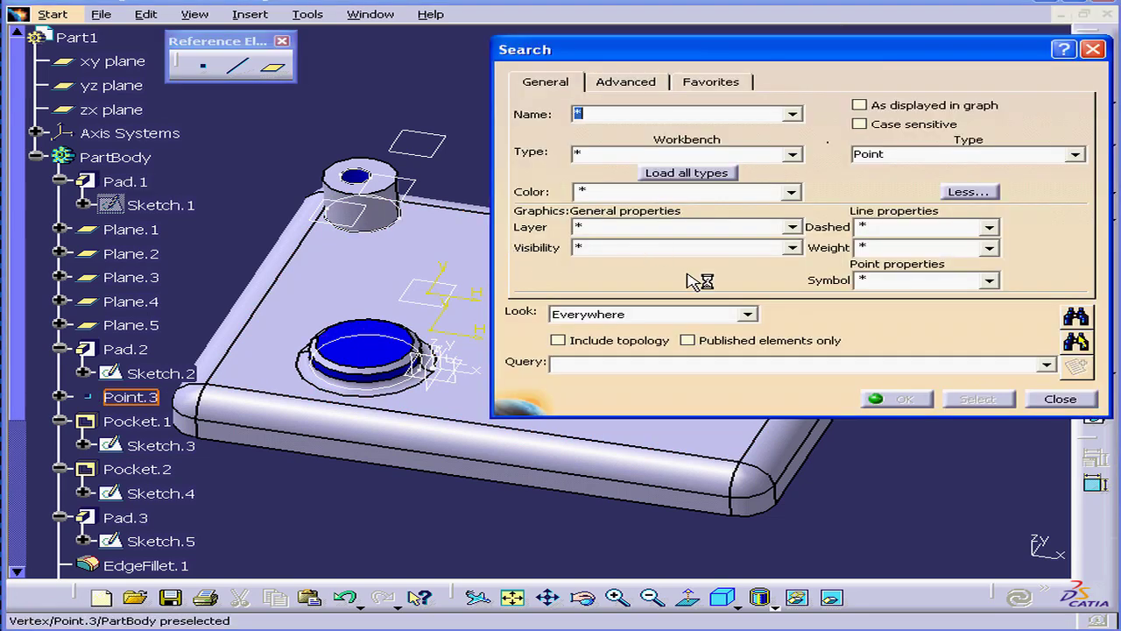
pyautogui.moveTo(1082, 330)
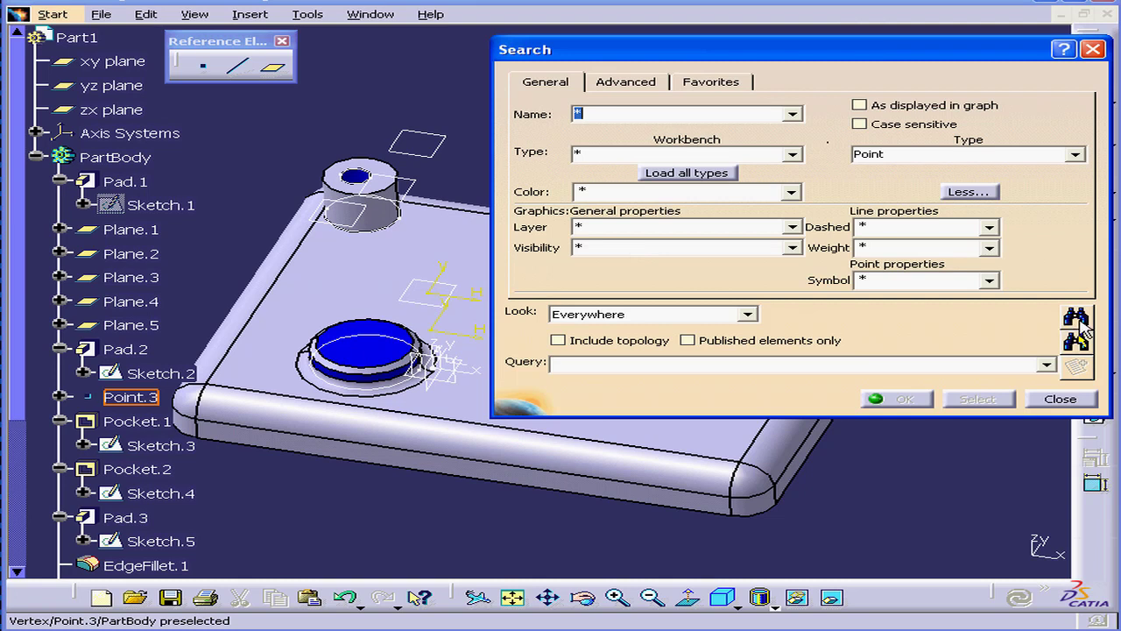
pyautogui.click(1075, 317)
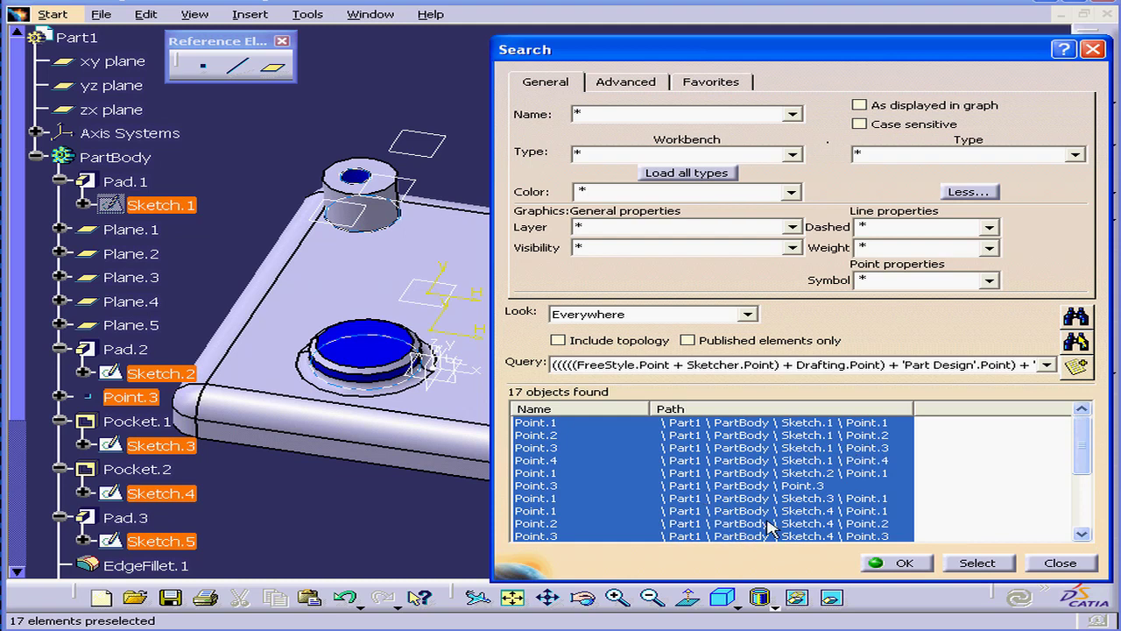
pyautogui.moveTo(1065, 452)
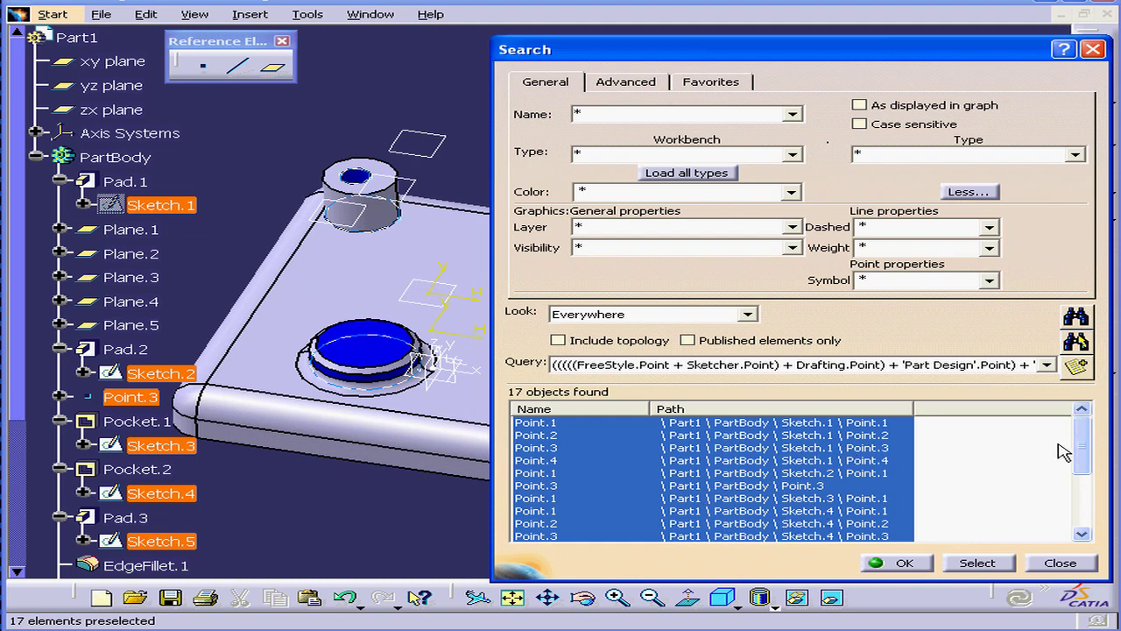
# Filter the point search by the X symbol, leaving four results.
pyautogui.click(1074, 154)
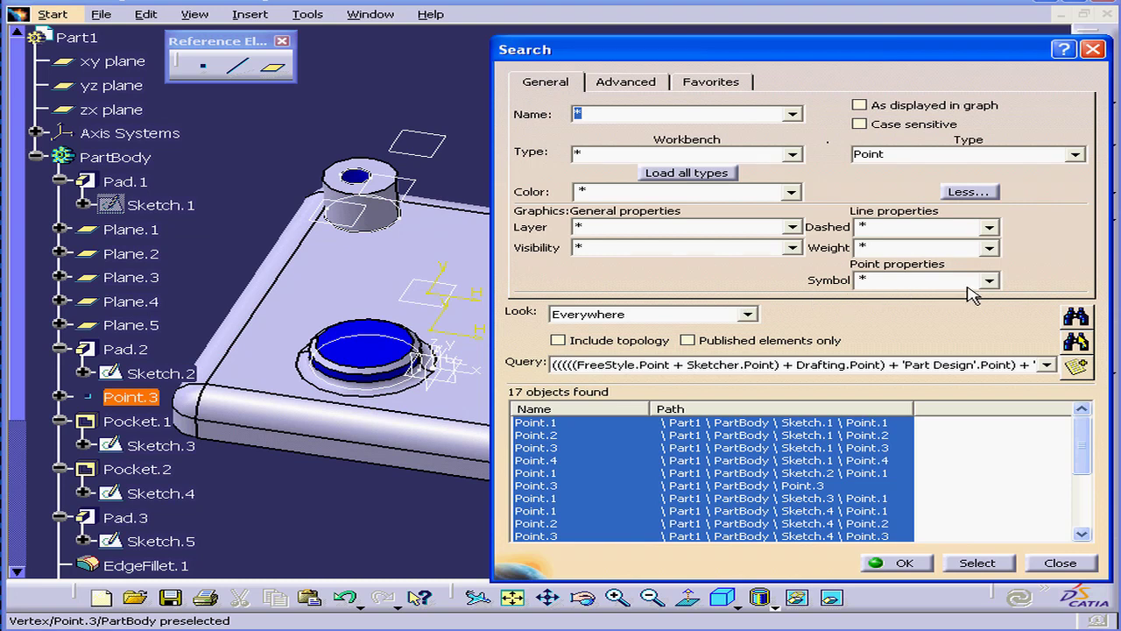
pyautogui.click(988, 281)
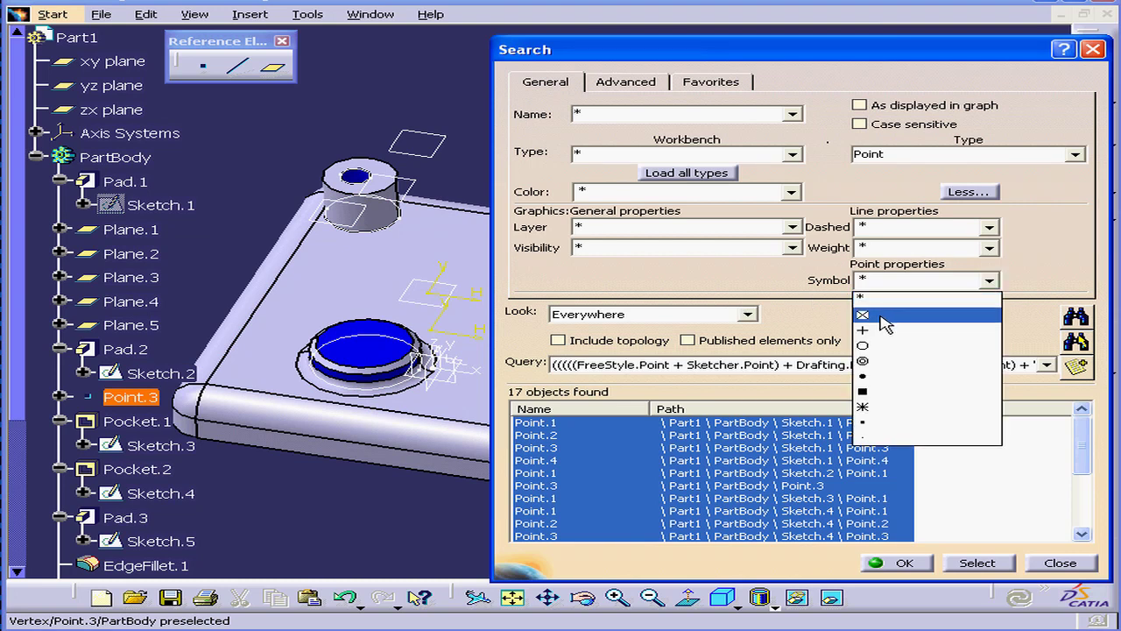
pyautogui.click(861, 314)
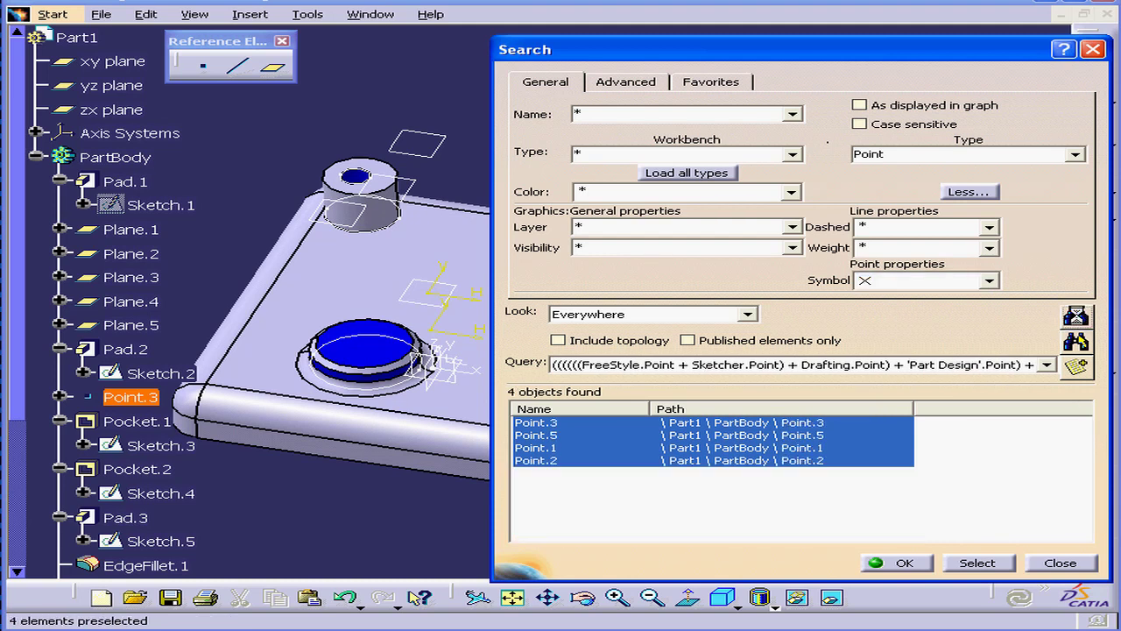
pyautogui.moveTo(841, 465)
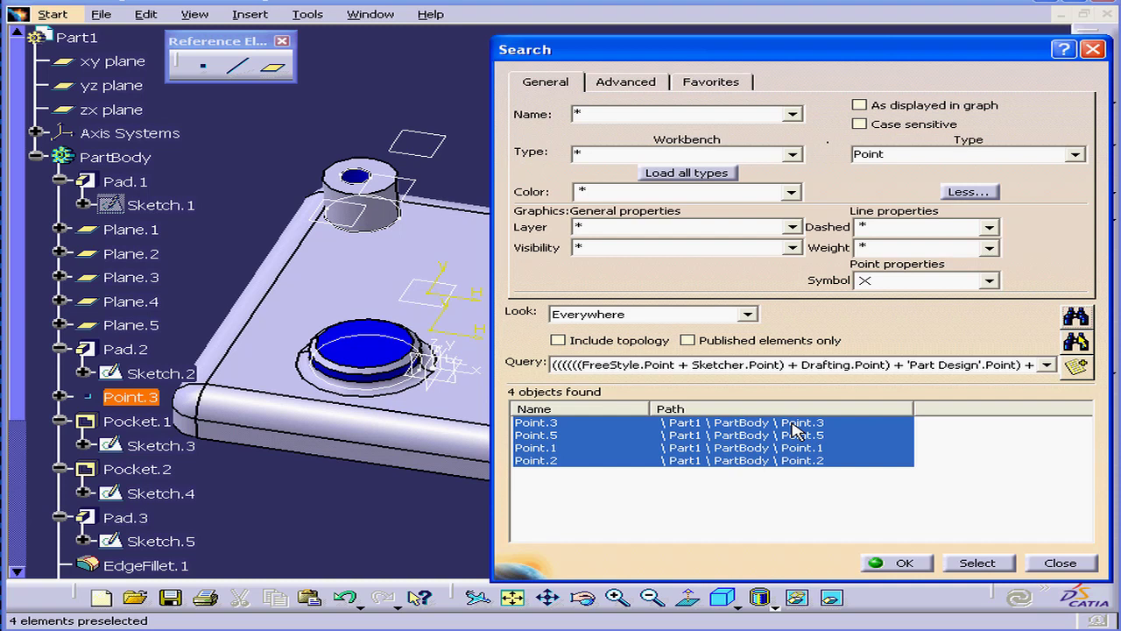
pyautogui.moveTo(867, 289)
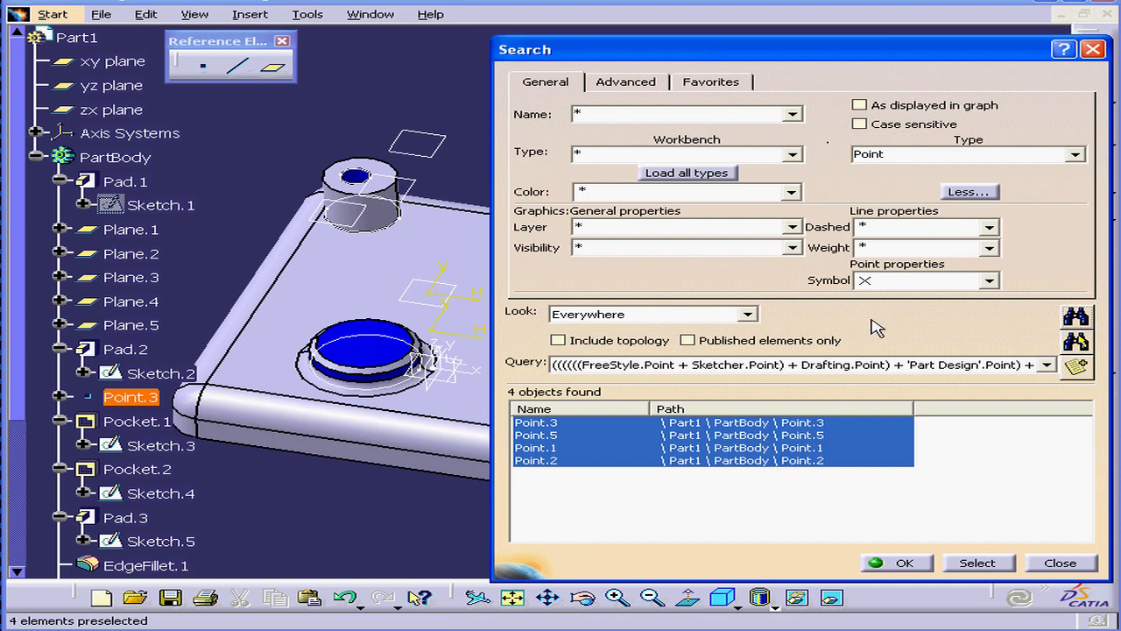
# Start picking a criterion from the model, then return to the search without picking.
pyautogui.click(1074, 154)
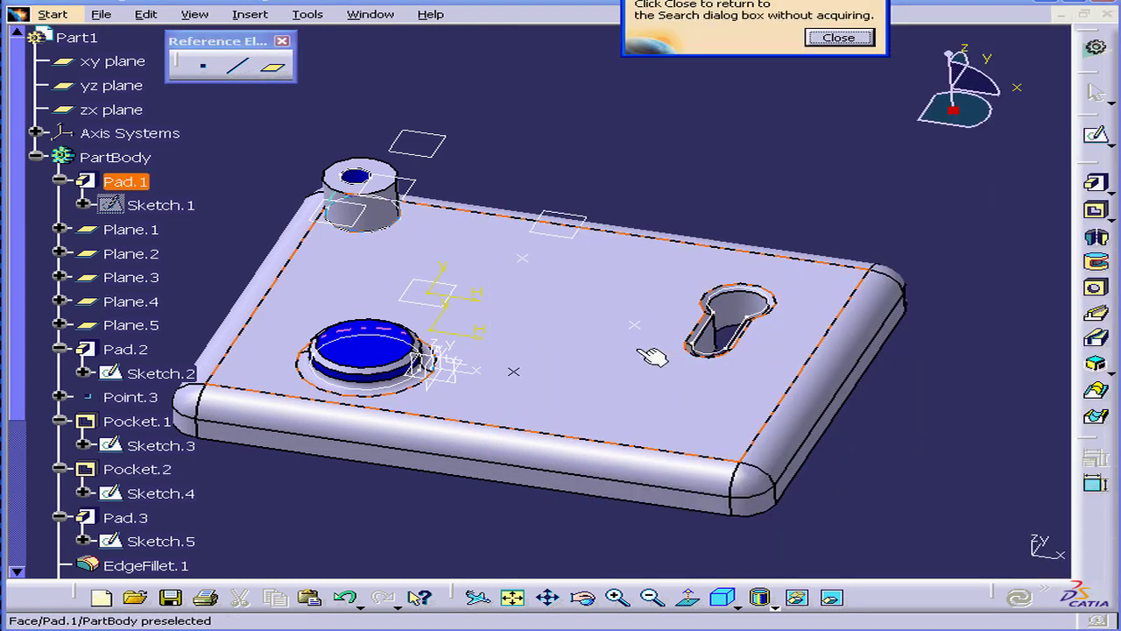
pyautogui.click(837, 37)
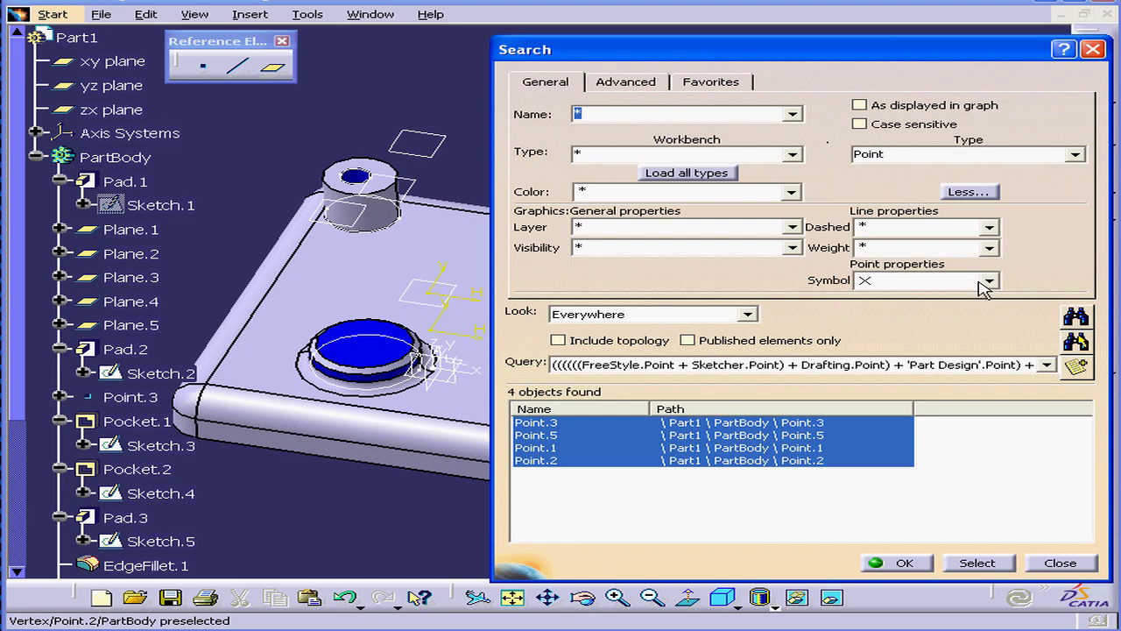
pyautogui.moveTo(868, 288)
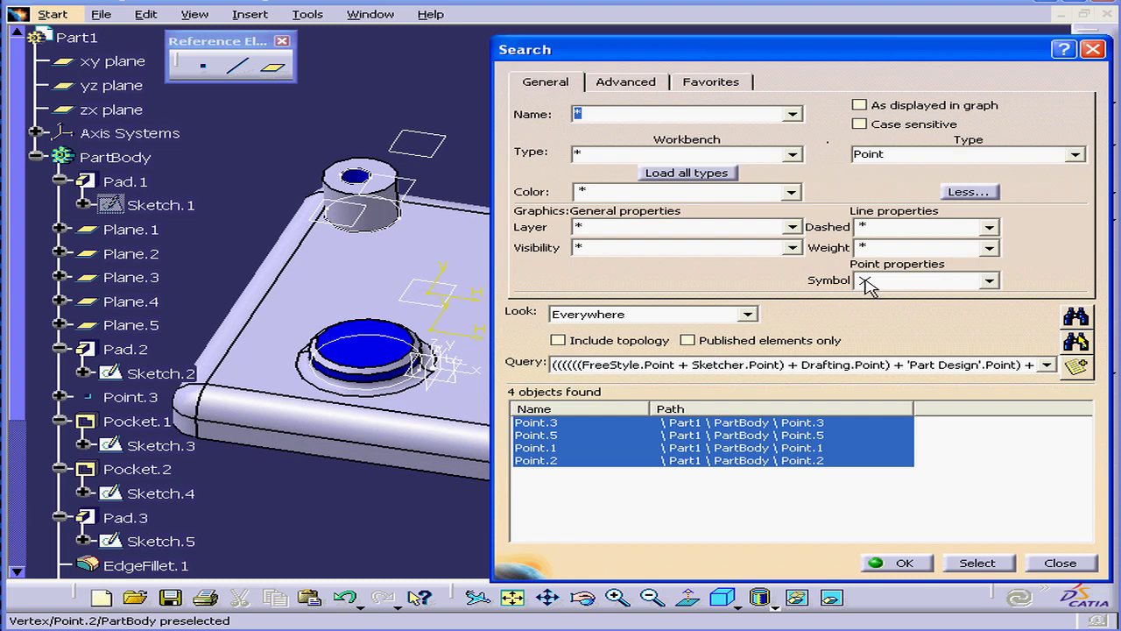
pyautogui.moveTo(792, 247)
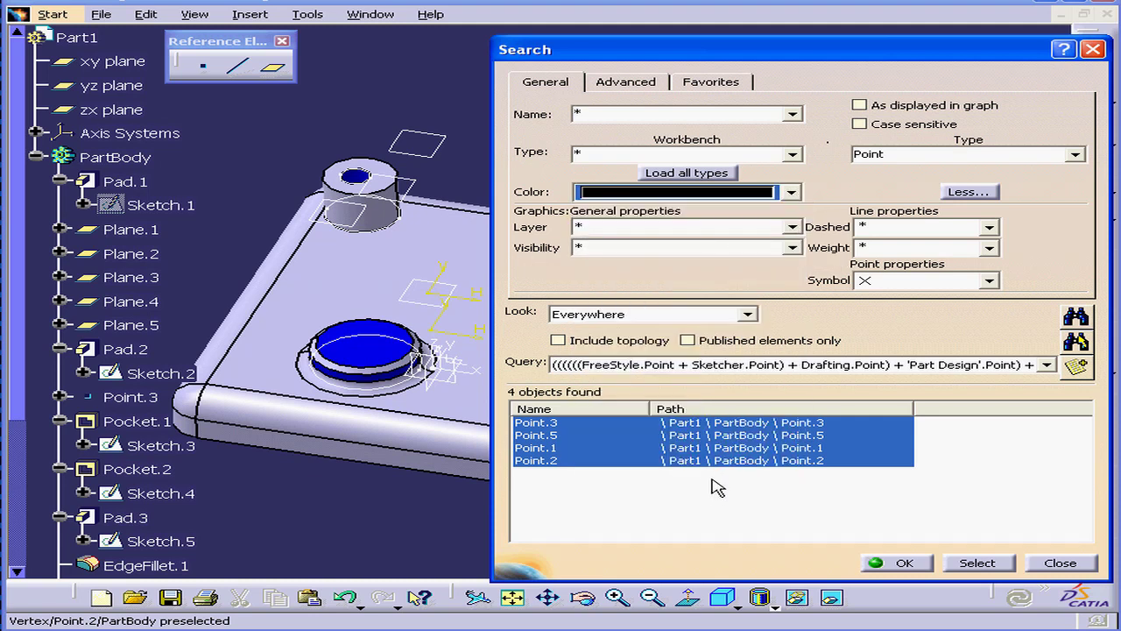
pyautogui.moveTo(855, 354)
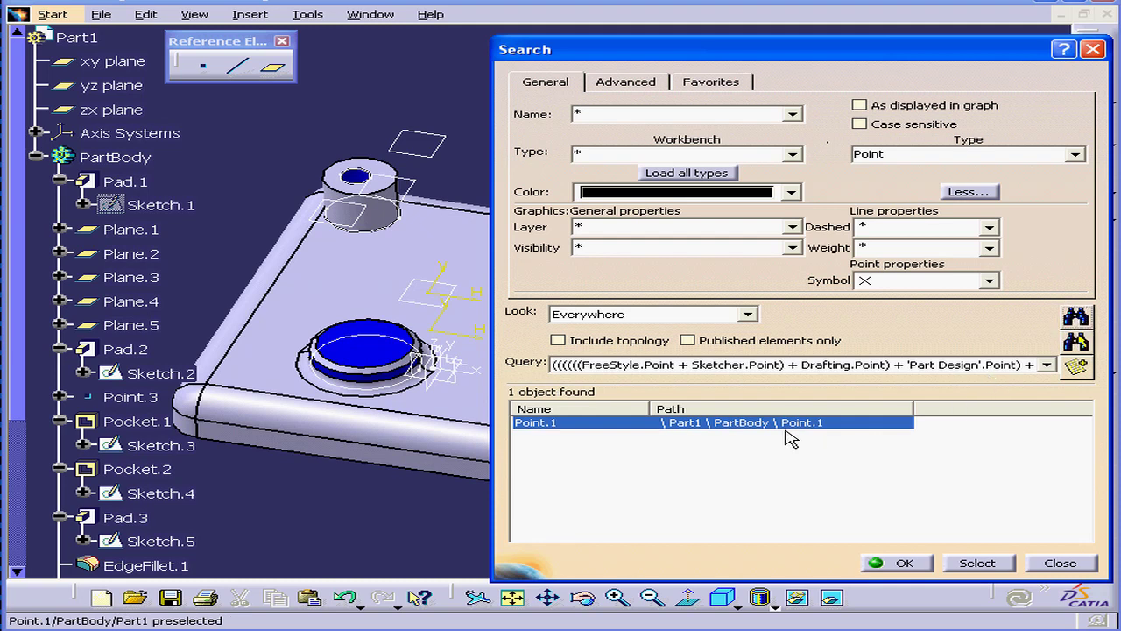
pyautogui.moveTo(438, 420)
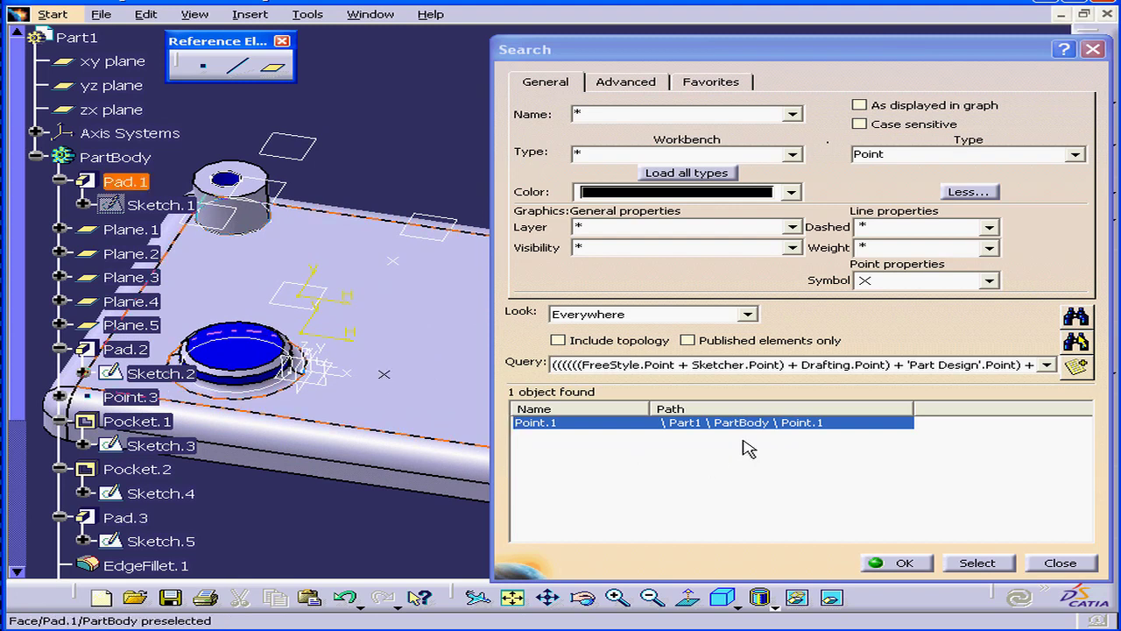
pyautogui.moveTo(926, 191)
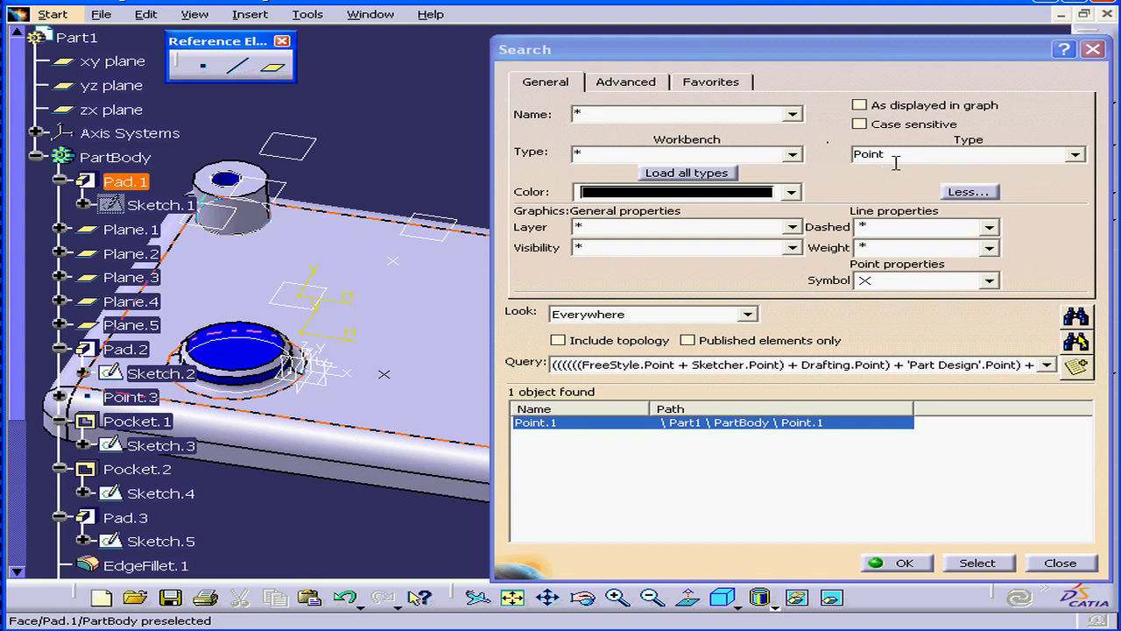
pyautogui.moveTo(872, 289)
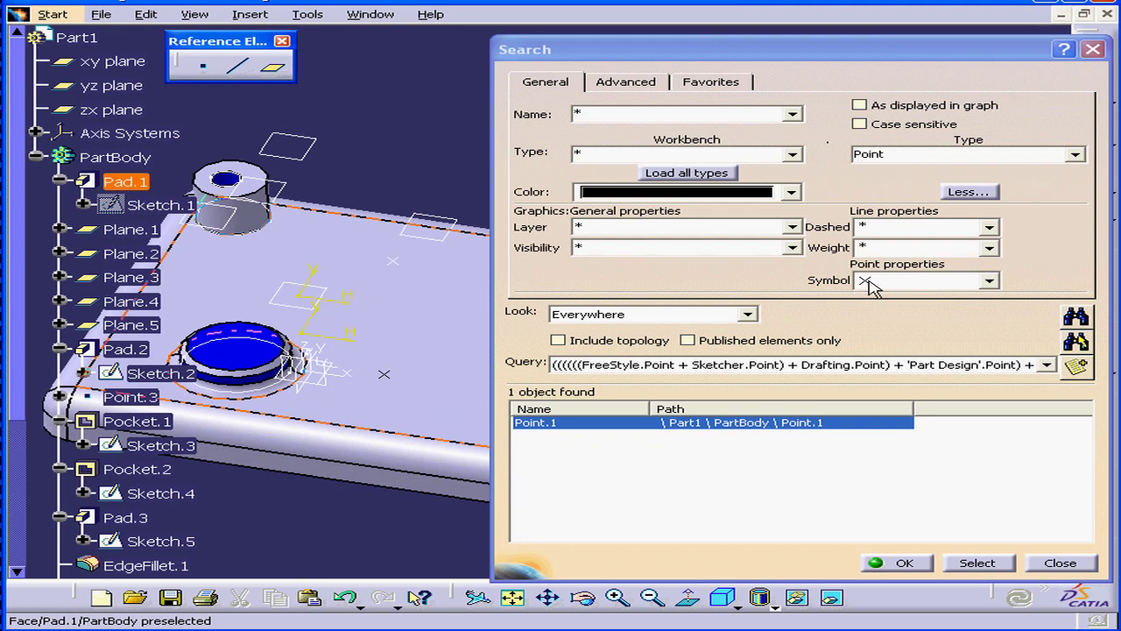
pyautogui.moveTo(659, 201)
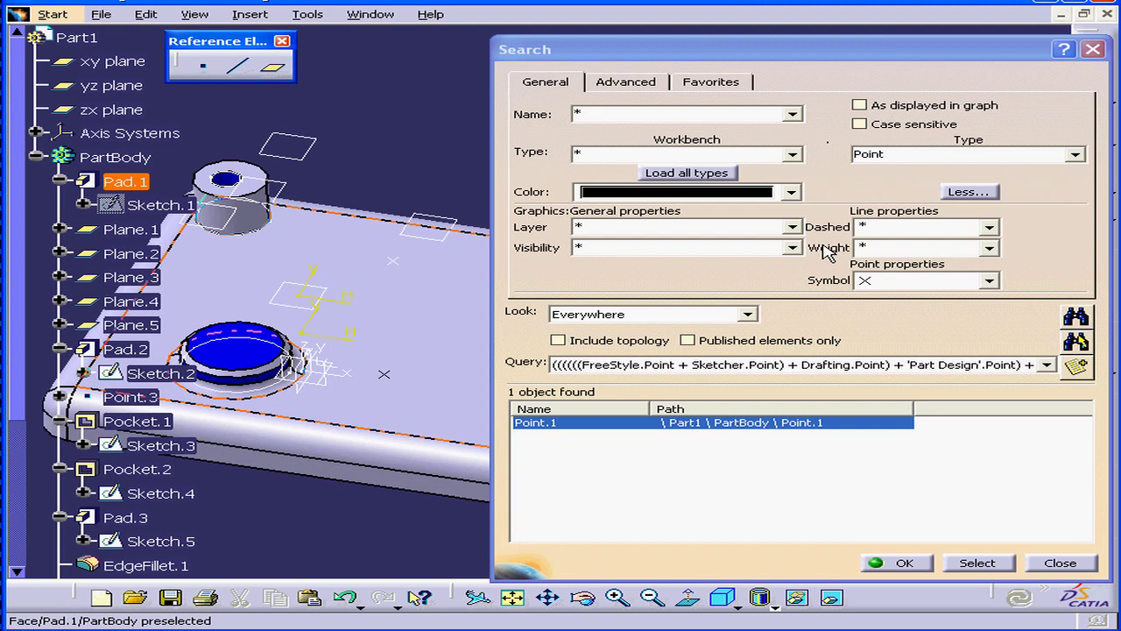
pyautogui.moveTo(820, 249)
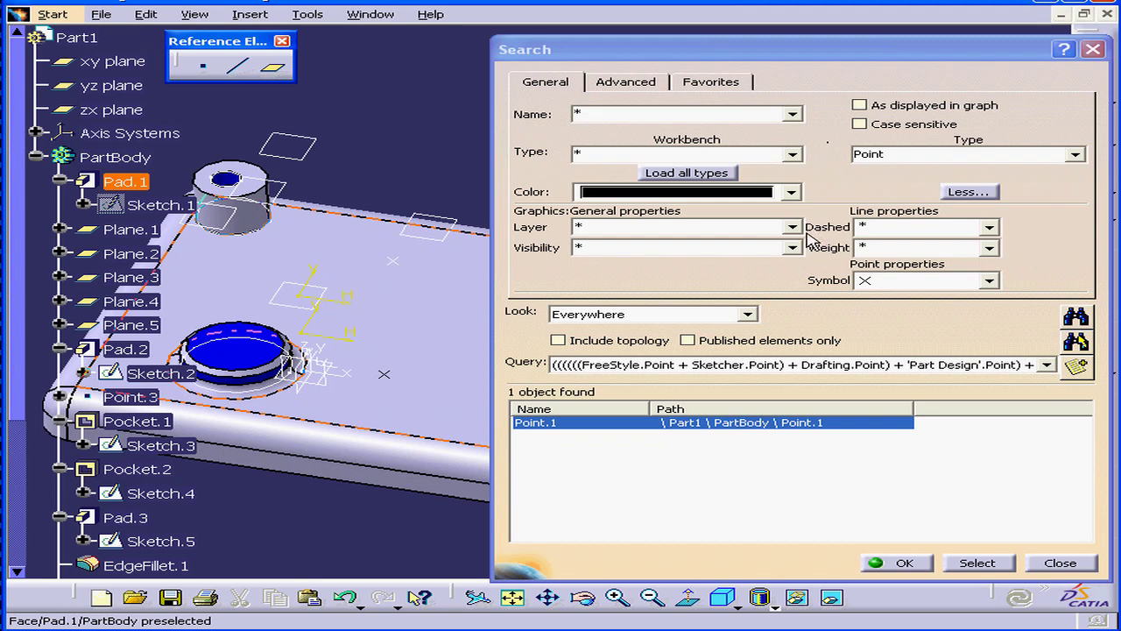
pyautogui.moveTo(820, 234)
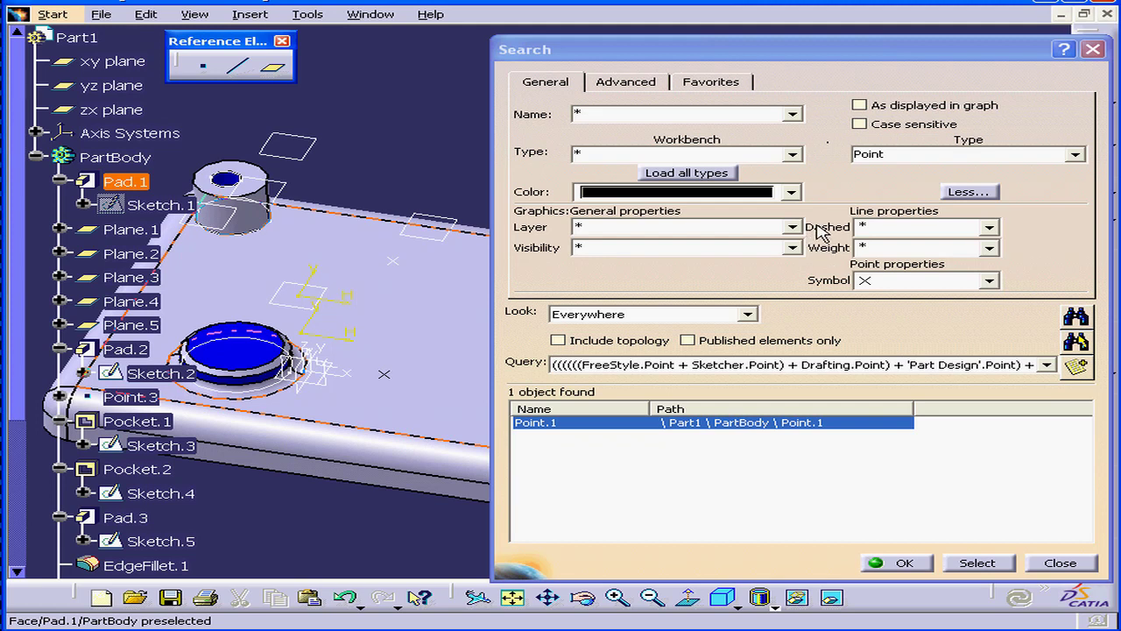